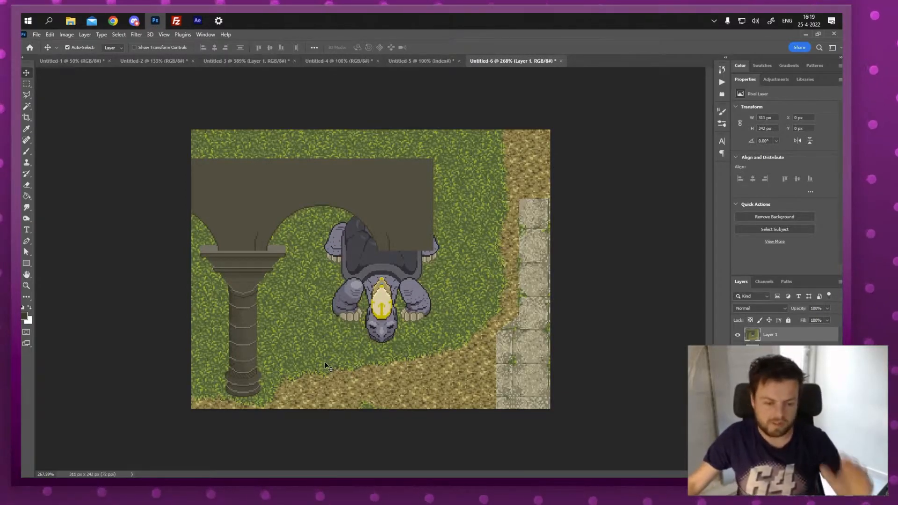
{"action": "mouse_move", "coordinate": [255, 283]}
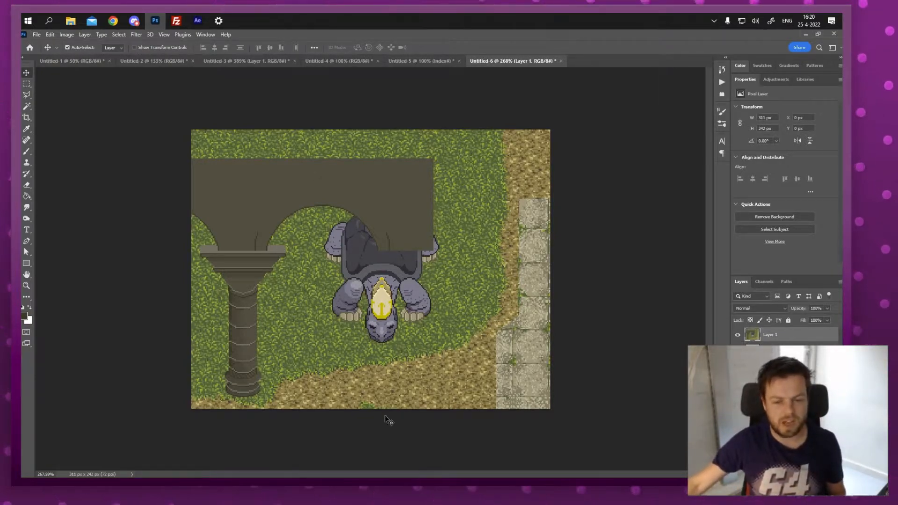
{"action": "mouse_move", "coordinate": [197, 104]}
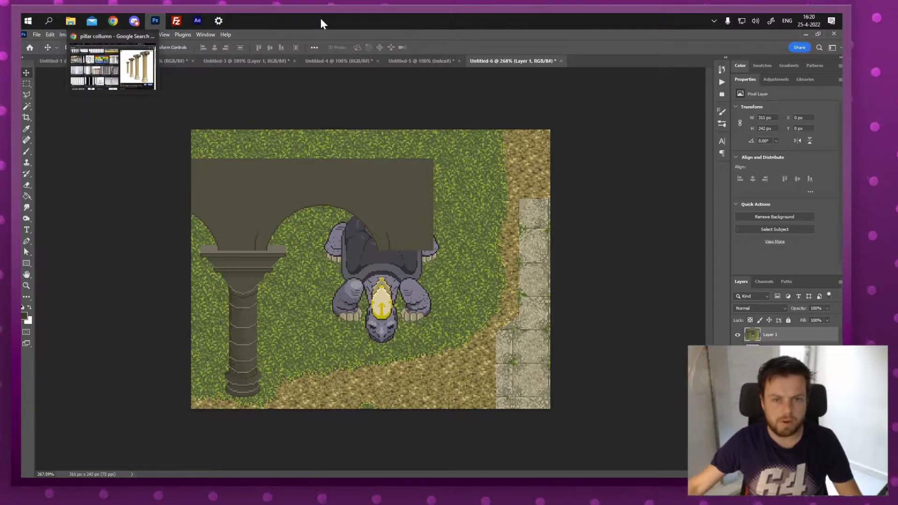
Copy the yellow Roman pillar photo from Google Images and return to Photoshop.
{"action": "left_click", "coordinate": [111, 22]}
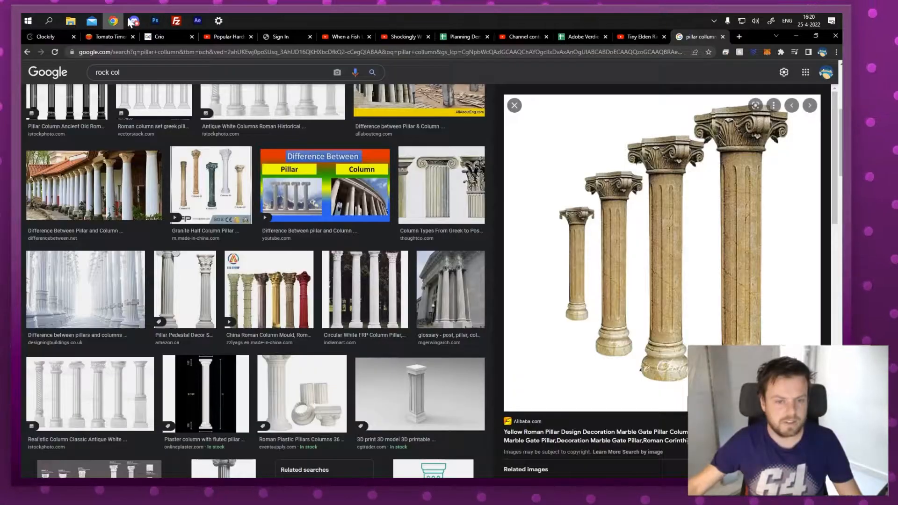
{"action": "mouse_move", "coordinate": [712, 156]}
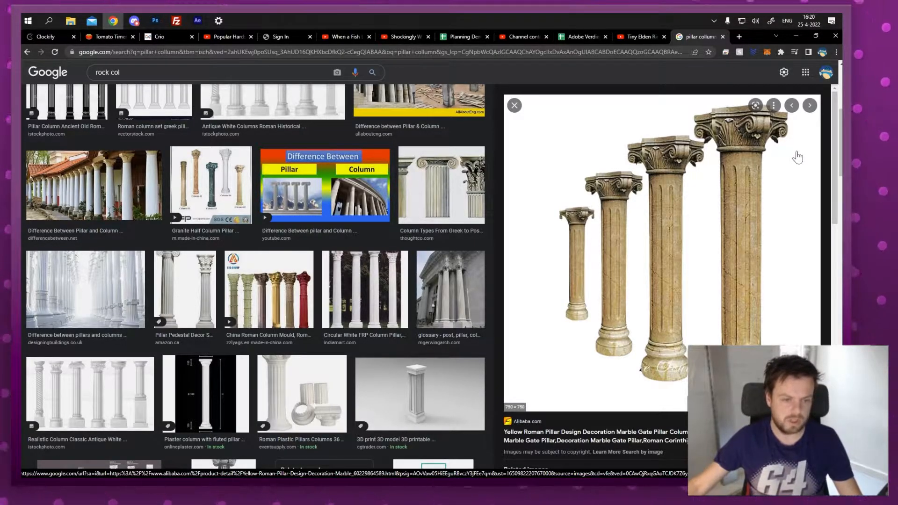
{"action": "left_click", "coordinate": [210, 183]}
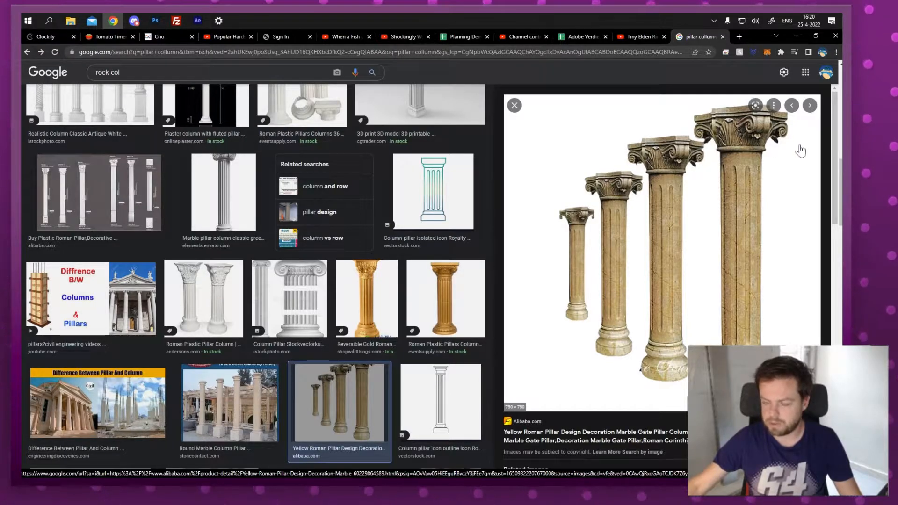
{"action": "mouse_move", "coordinate": [786, 160]}
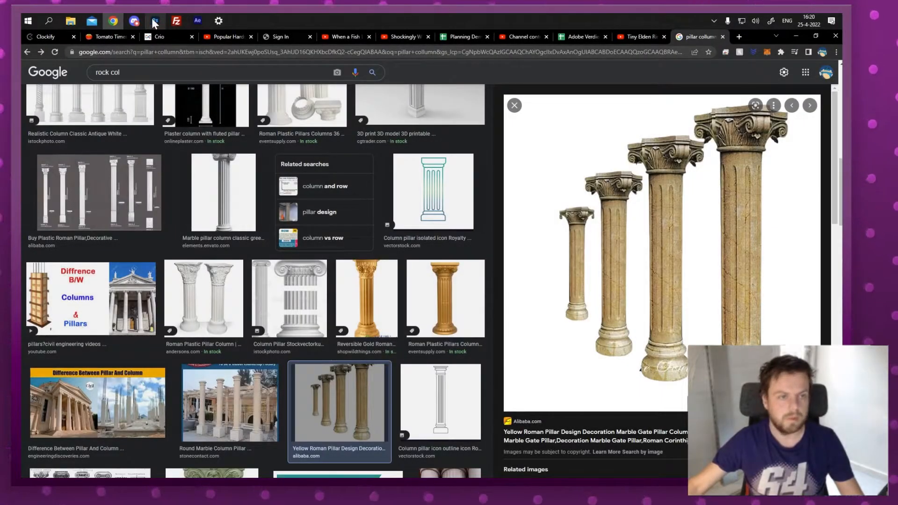
{"action": "left_click", "coordinate": [155, 20]}
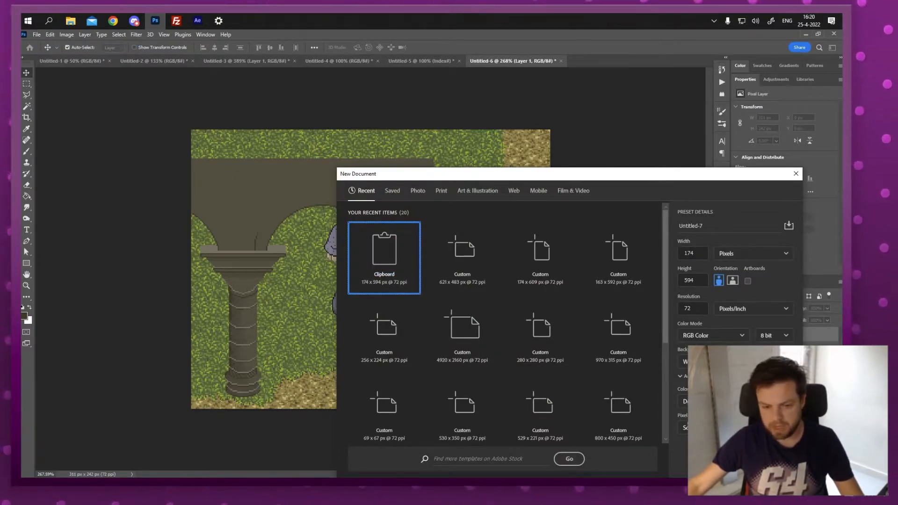
Create the clipboard-sized document holding the yellow pillar photo.
{"action": "left_click", "coordinate": [569, 459]}
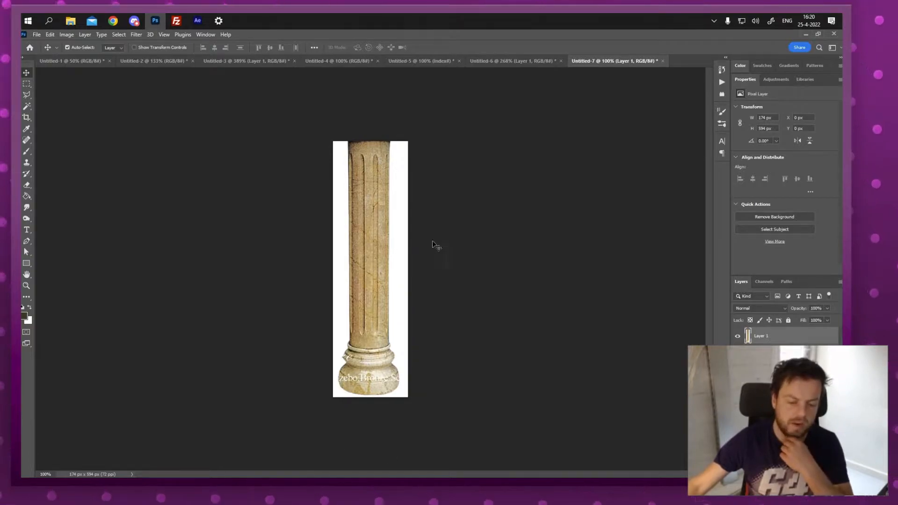
{"action": "left_click", "coordinate": [66, 34]}
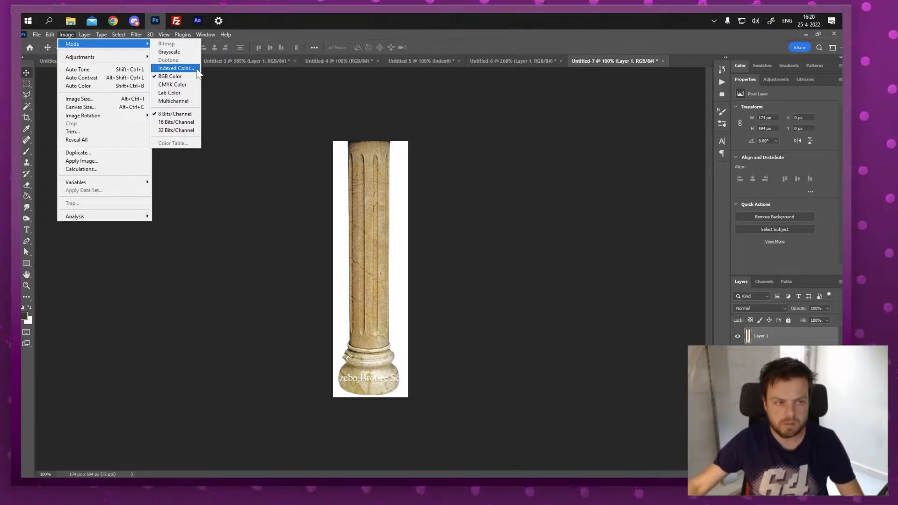
Flatten the pillar and convert it to Indexed Color with a 48-colour Master (Selective) palette.
{"action": "left_click", "coordinate": [177, 68]}
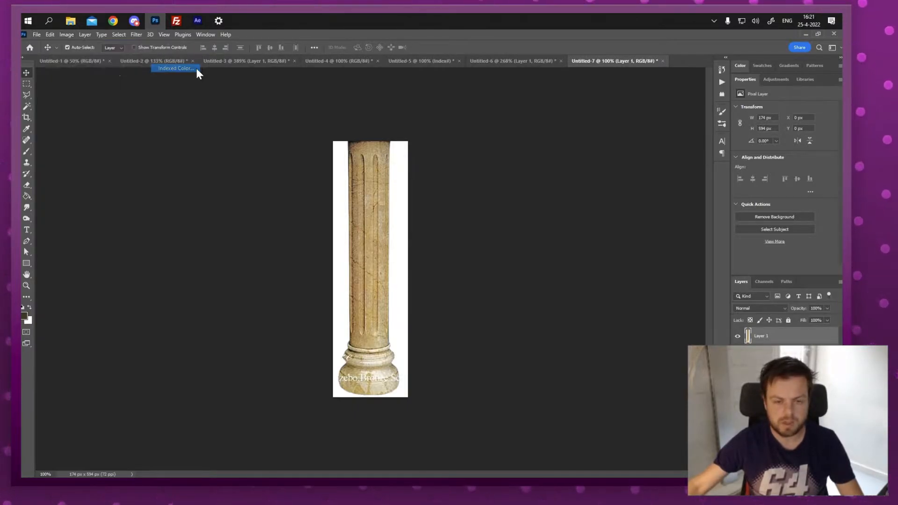
{"action": "left_click", "coordinate": [175, 69]}
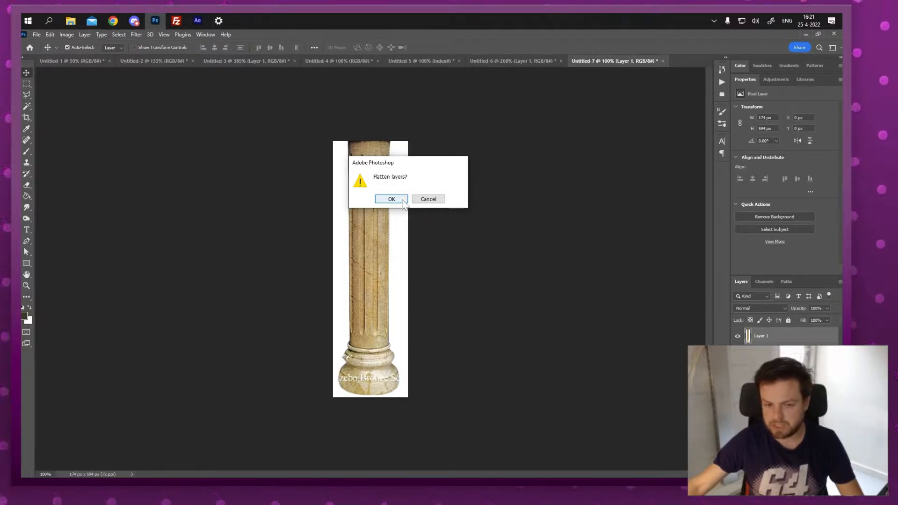
{"action": "left_click", "coordinate": [392, 199]}
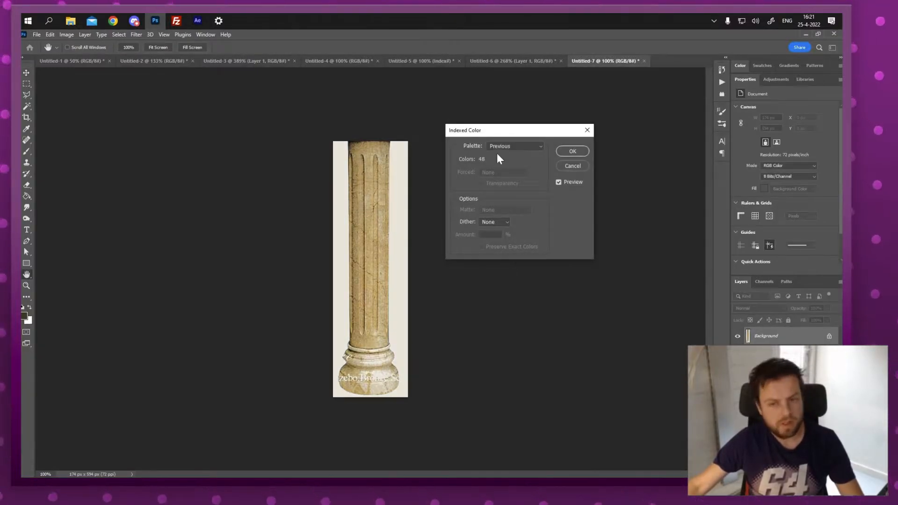
{"action": "left_click", "coordinate": [515, 146]}
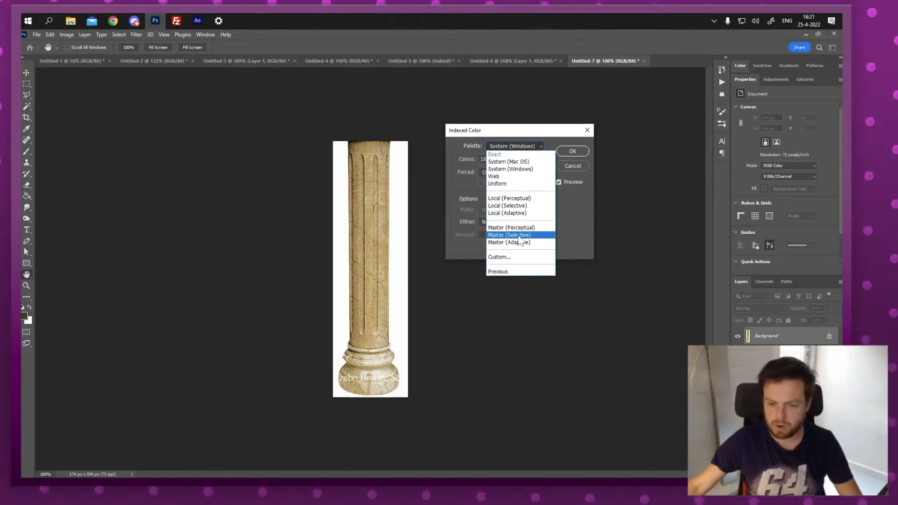
{"action": "left_click", "coordinate": [509, 235]}
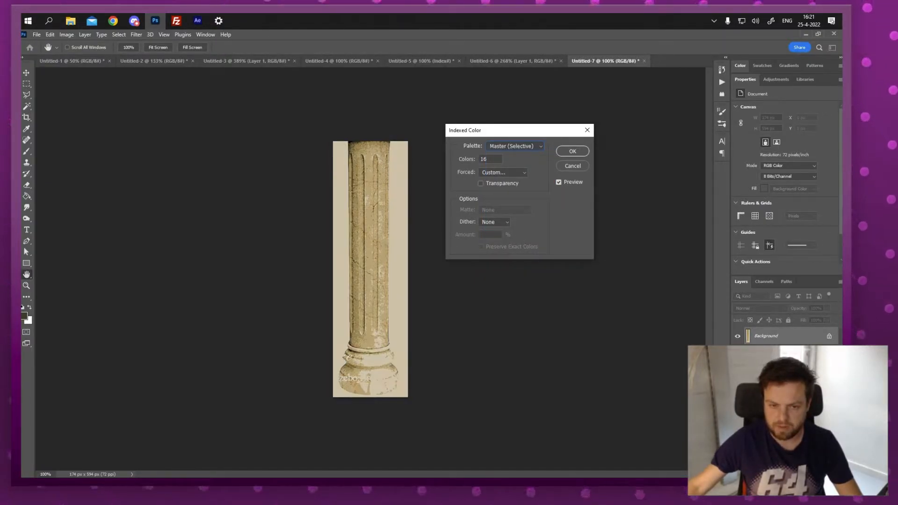
{"action": "type", "text": "48"}
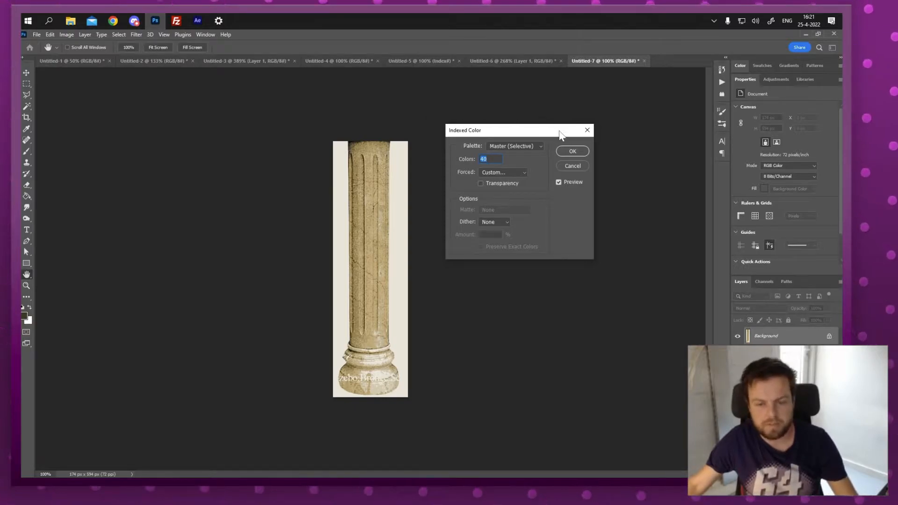
{"action": "left_click", "coordinate": [572, 151]}
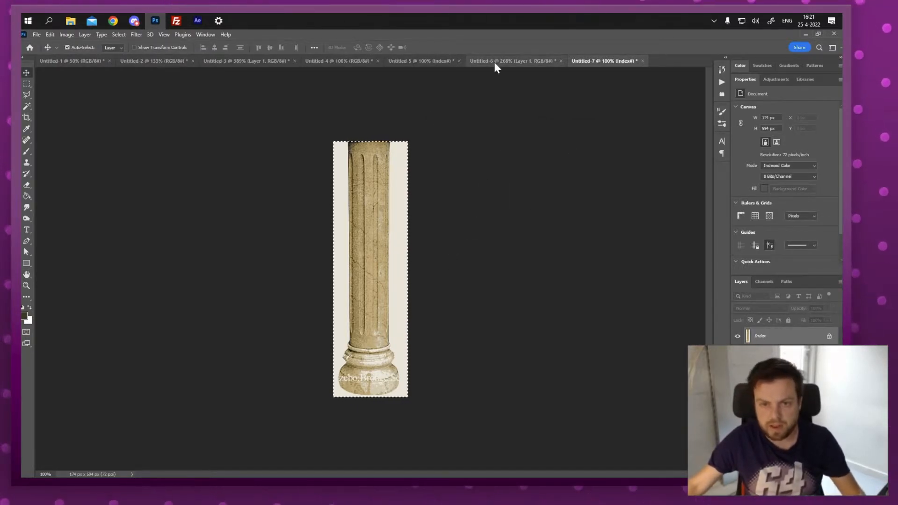
{"action": "left_click", "coordinate": [514, 61]}
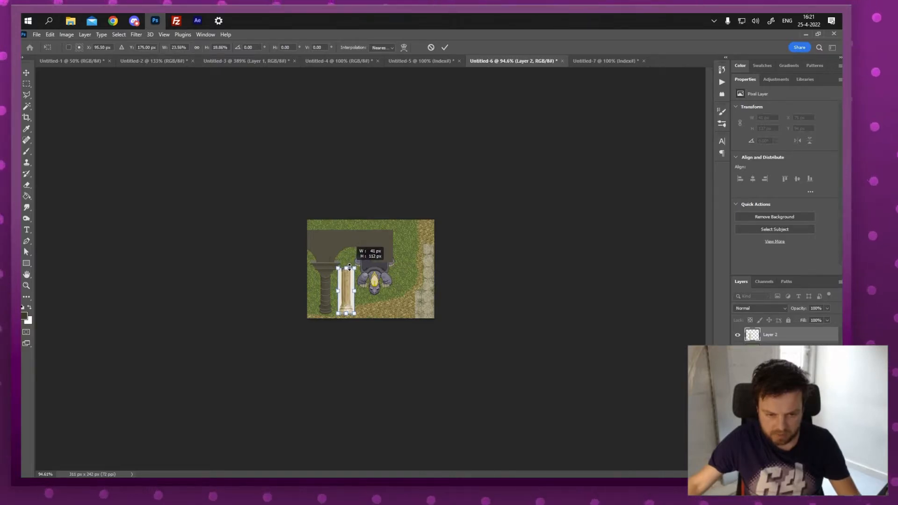
Scale the pasted pillar down using Nearest Neighbor interpolation.
{"action": "left_click", "coordinate": [382, 48]}
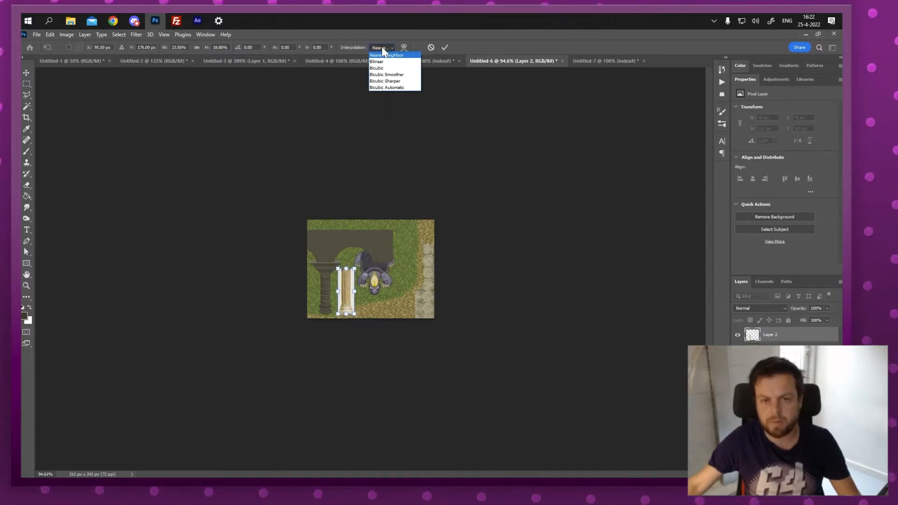
{"action": "left_click", "coordinate": [385, 55]}
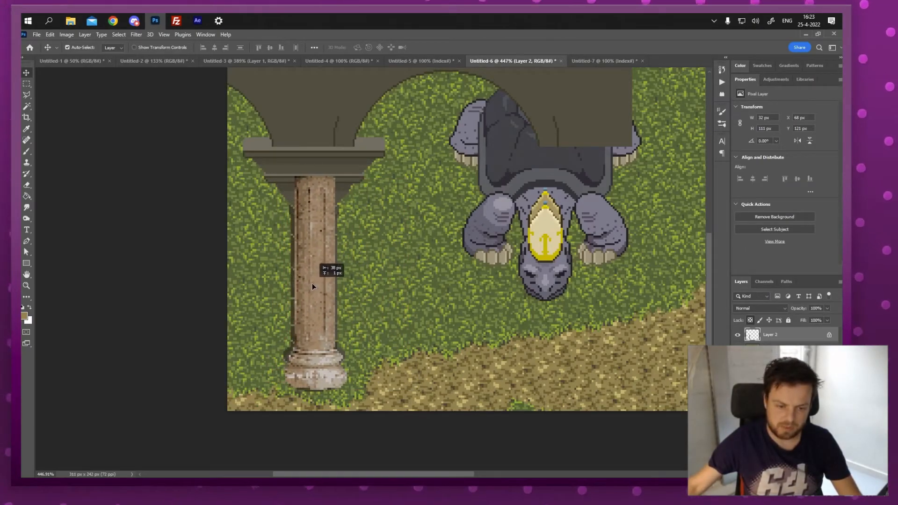
Drag the new pillar right so it stands beside the drawn stone column.
{"action": "left_click_drag", "start_coordinate": [312, 286], "coordinate": [418, 281]}
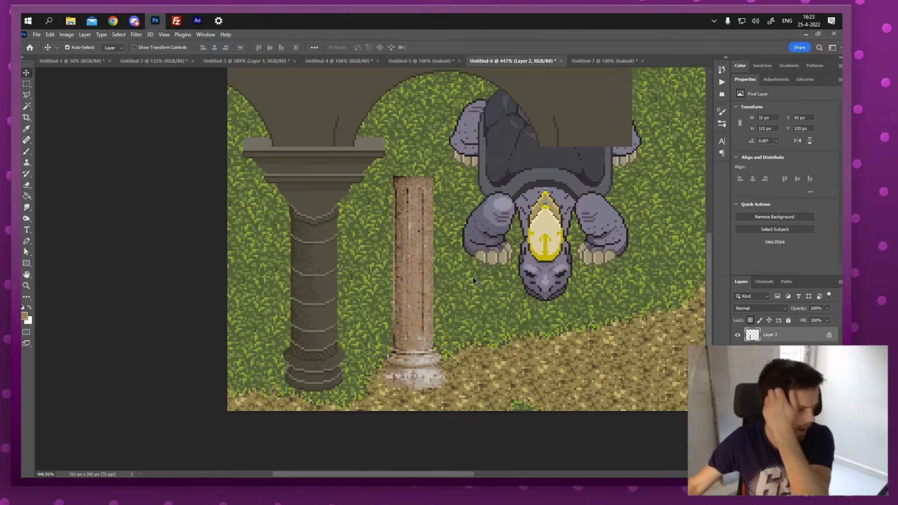